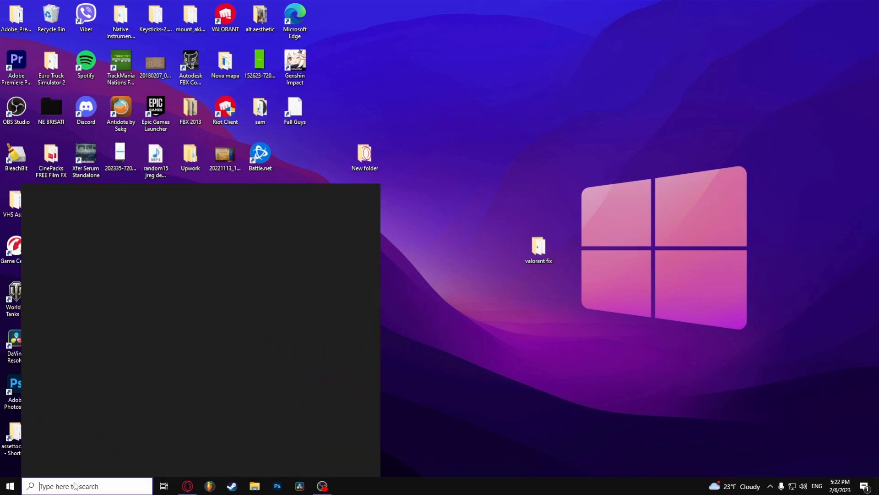
Step: Search Windows for 'steam' and launch the Steam app
text(Snipping Tool)
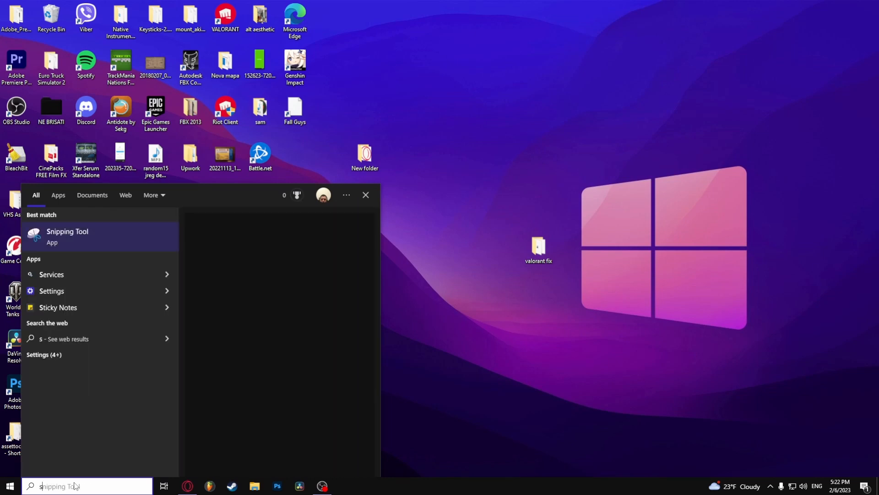
text(steam)
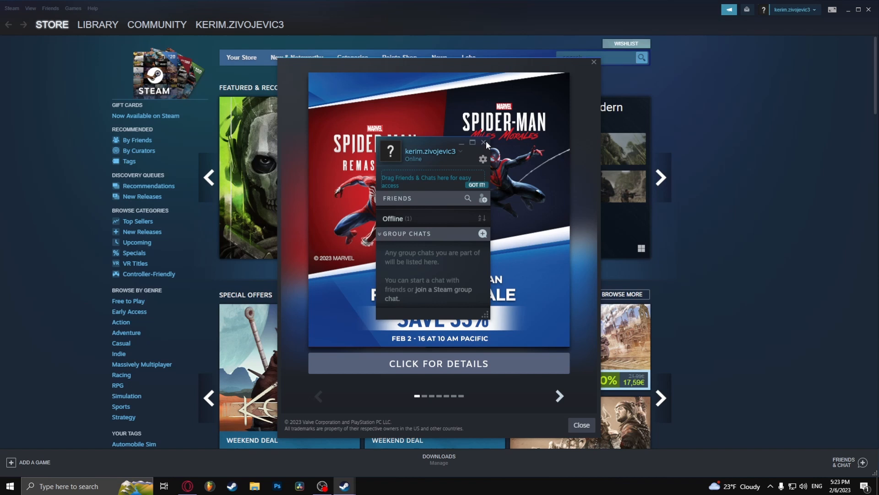
Step: Close the sale popup, show the Library, and dismiss the blocked Add a Friend notice
click(582, 424)
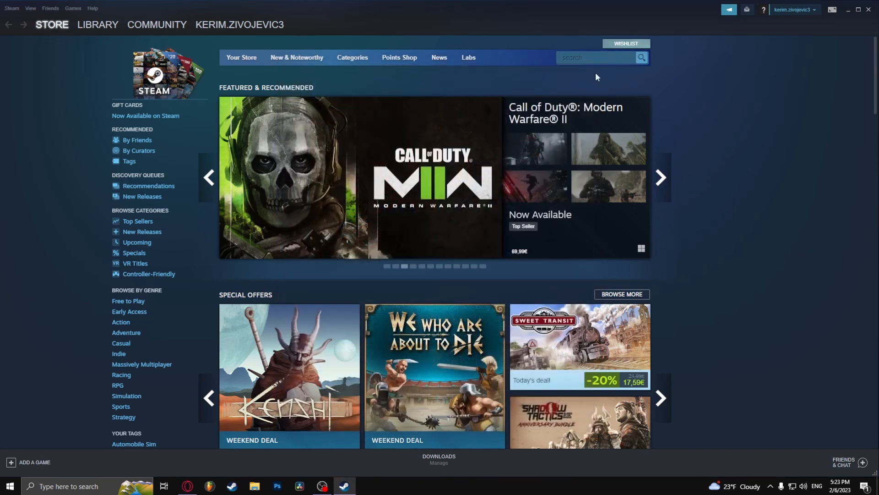
click(97, 24)
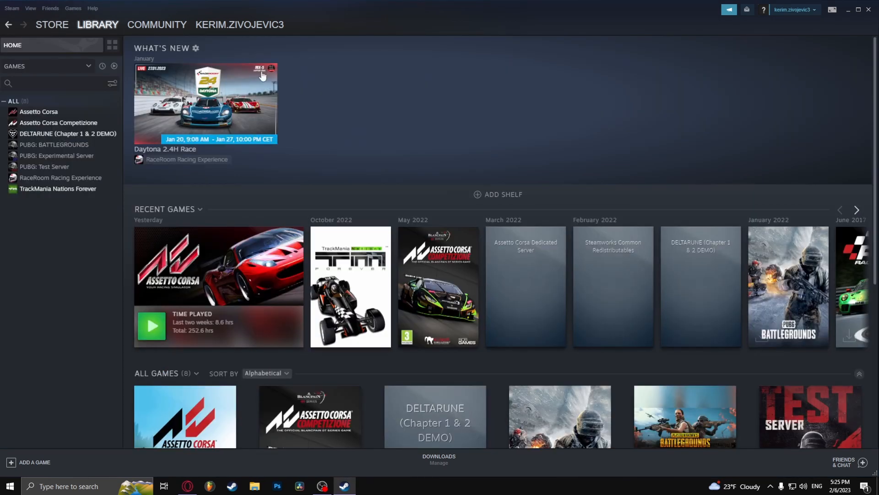
click(50, 8)
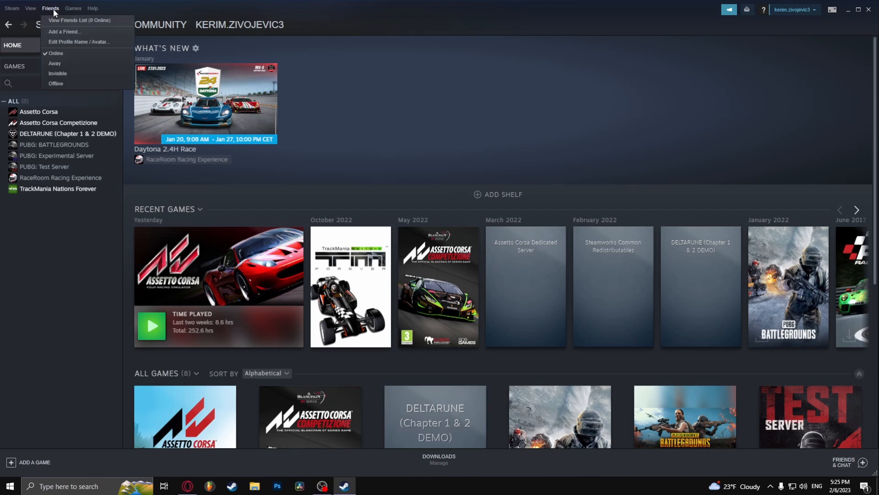
click(65, 32)
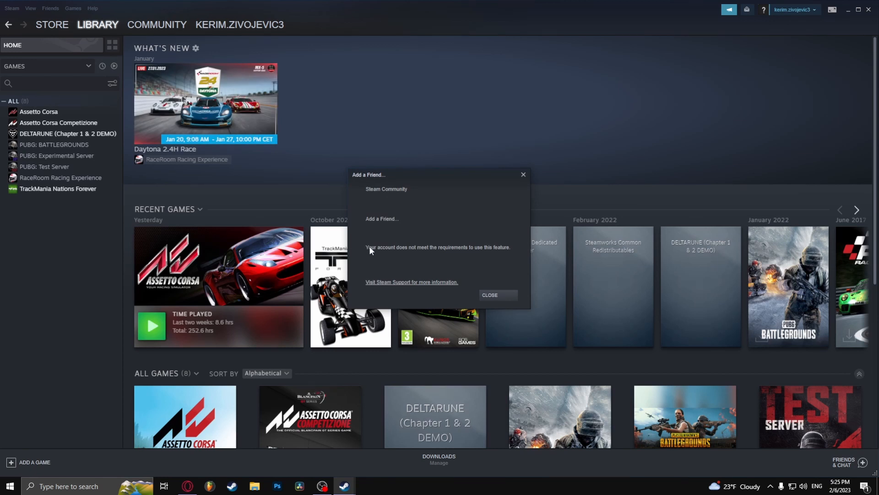
mouse_move(484, 255)
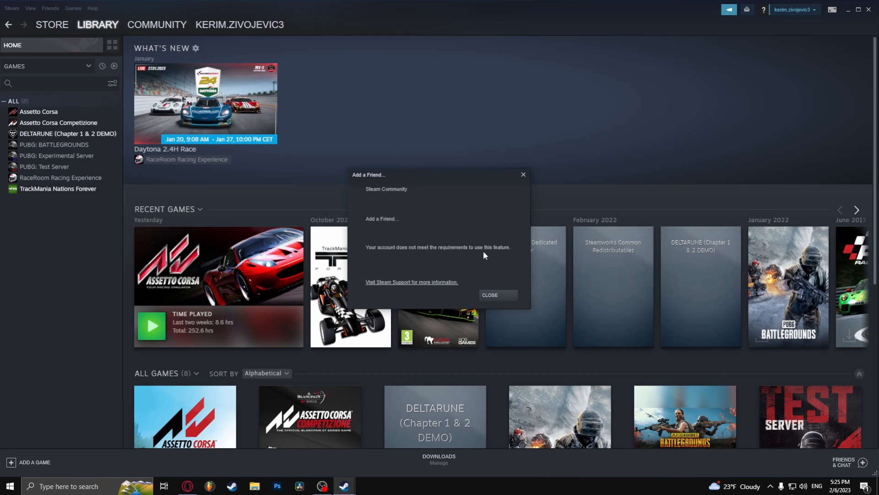
mouse_move(526, 174)
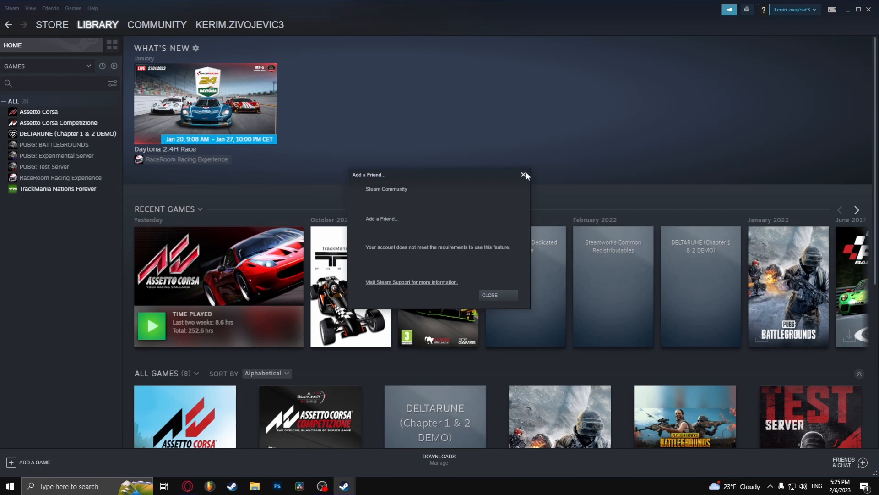
click(522, 175)
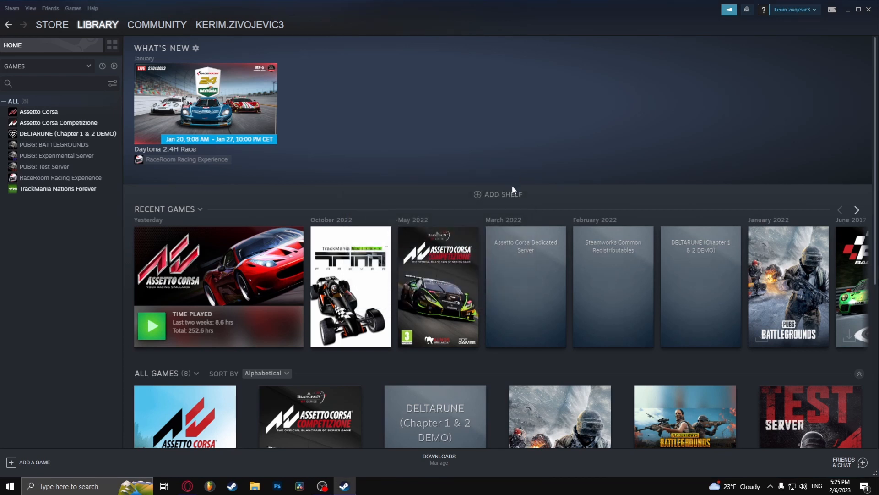
Step: Open the profile's Friends page and its Add a Friend page
click(239, 24)
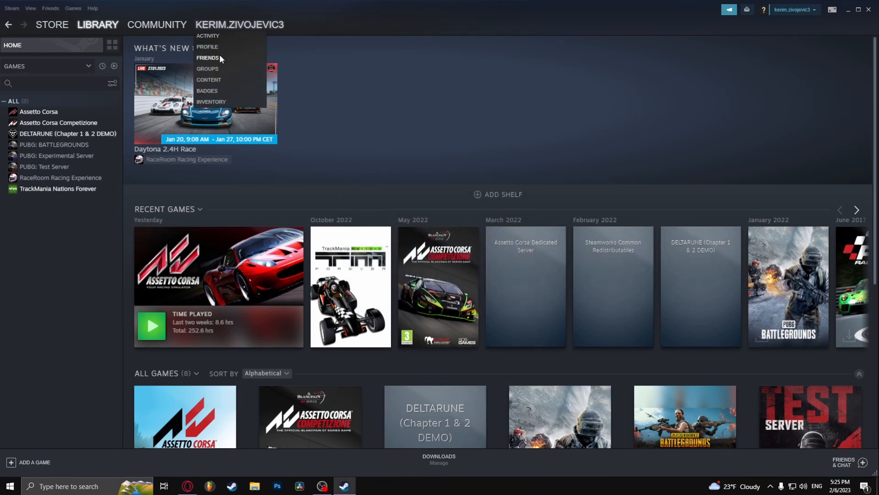
click(207, 58)
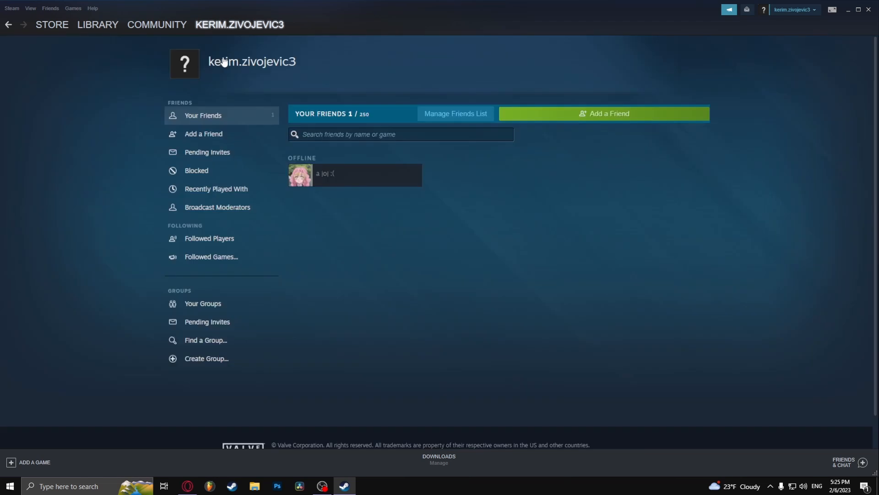
mouse_move(558, 118)
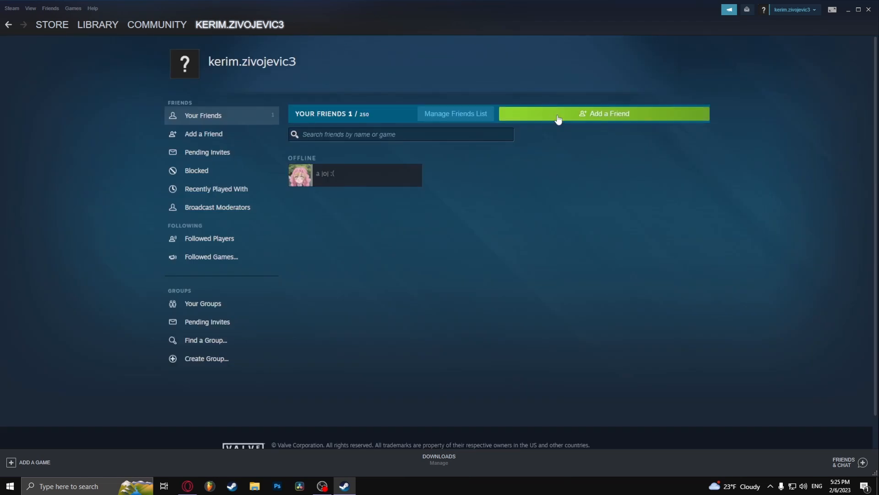
mouse_move(608, 120)
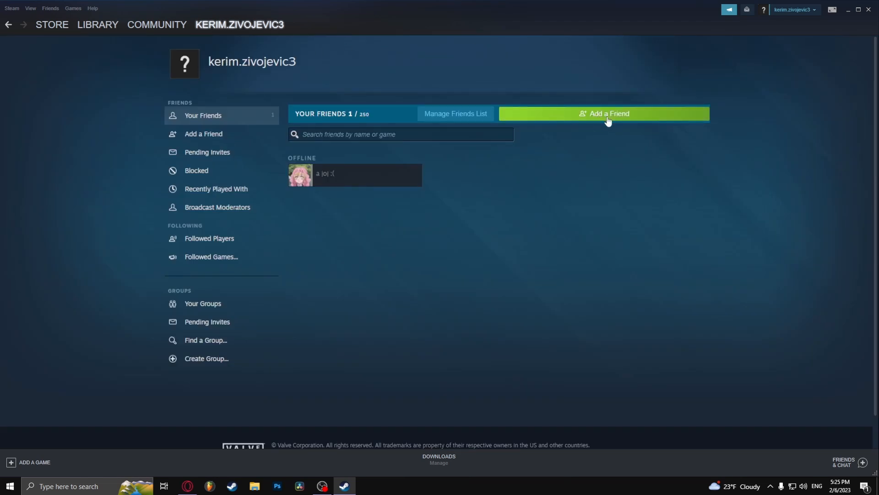
click(605, 113)
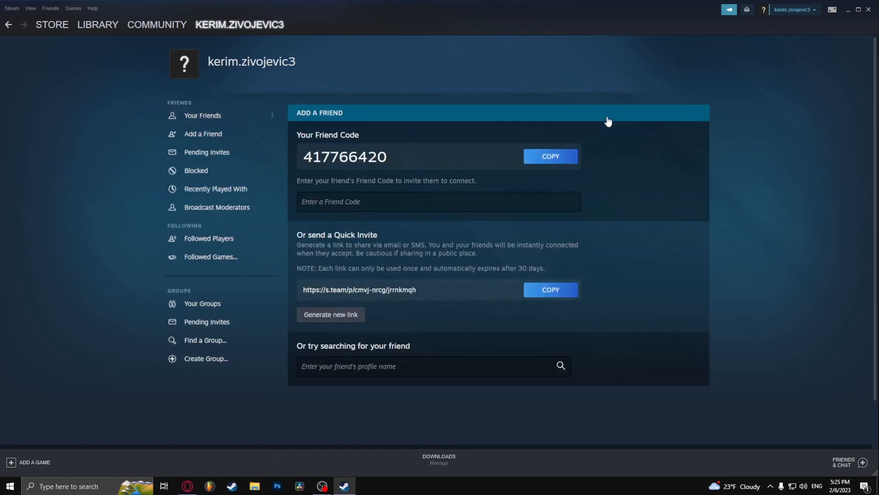
mouse_move(406, 279)
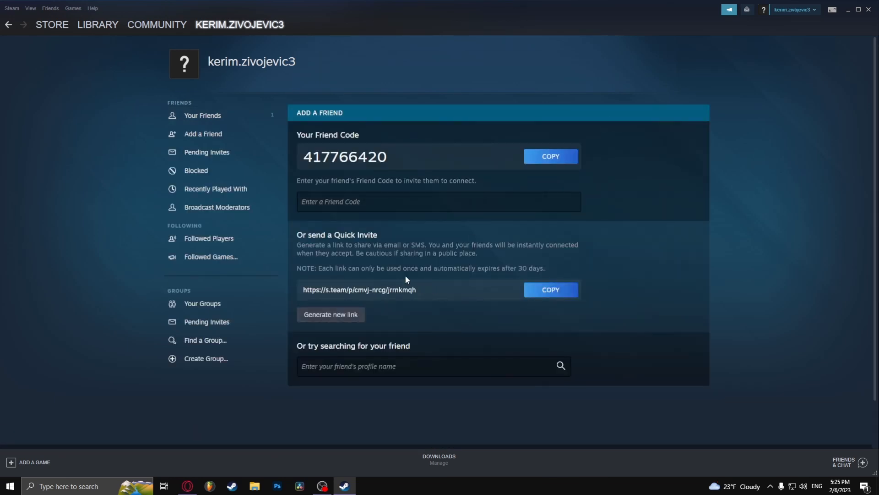
mouse_move(383, 285)
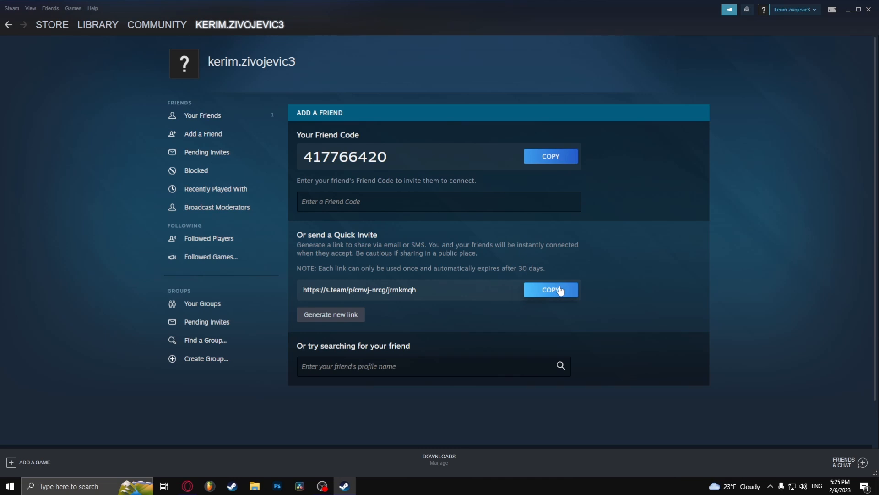
Step: Copy Steam's Quick Invite link and bring up Discord
click(550, 290)
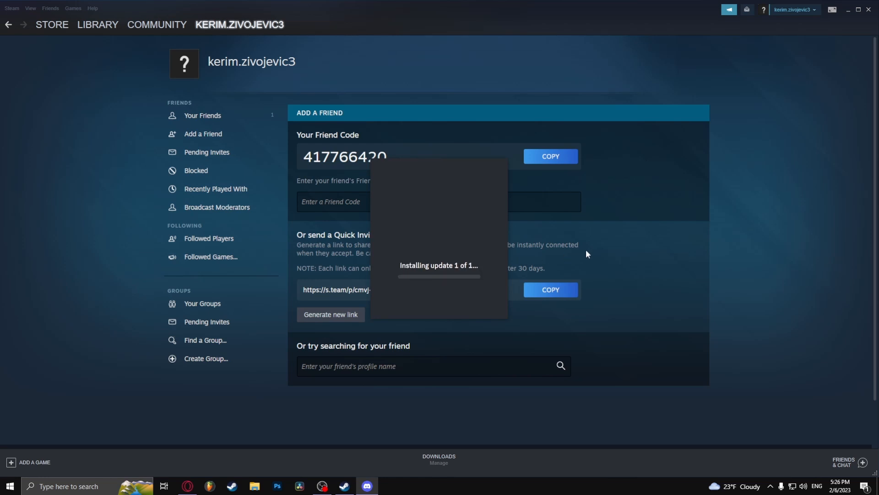
click(367, 486)
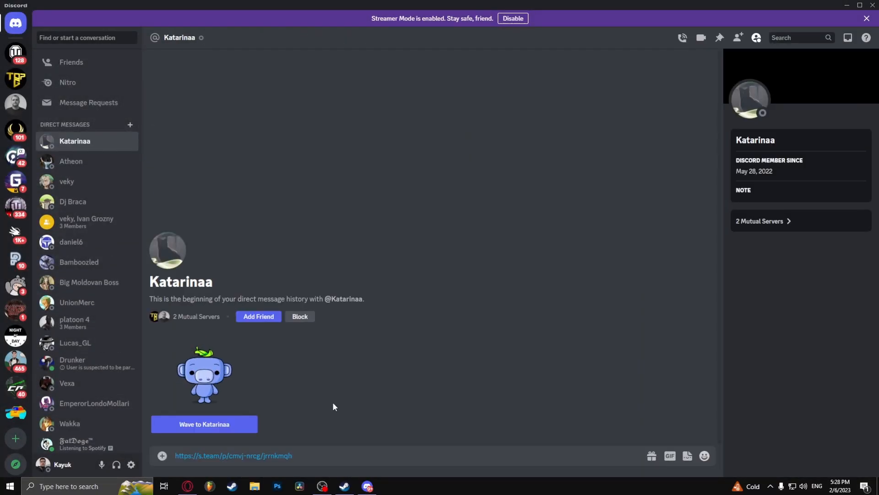
Step: Send the pasted invite link in the Discord DM and return to Steam
key(Return)
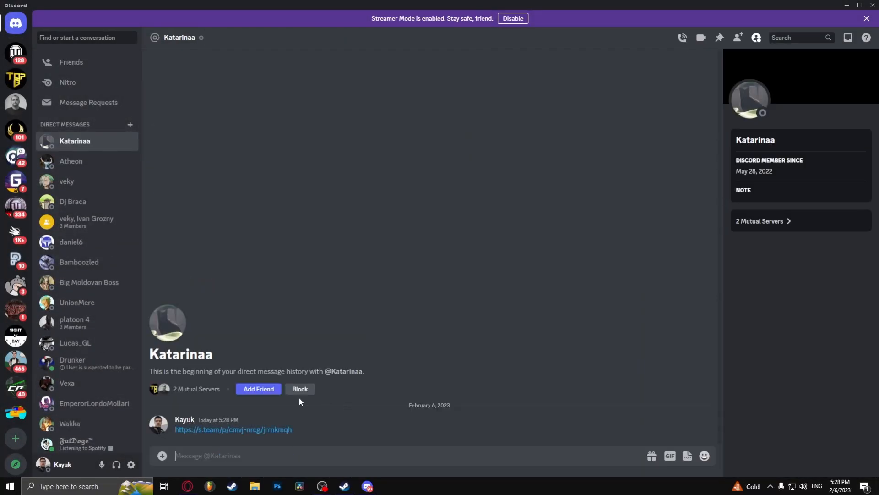
click(232, 429)
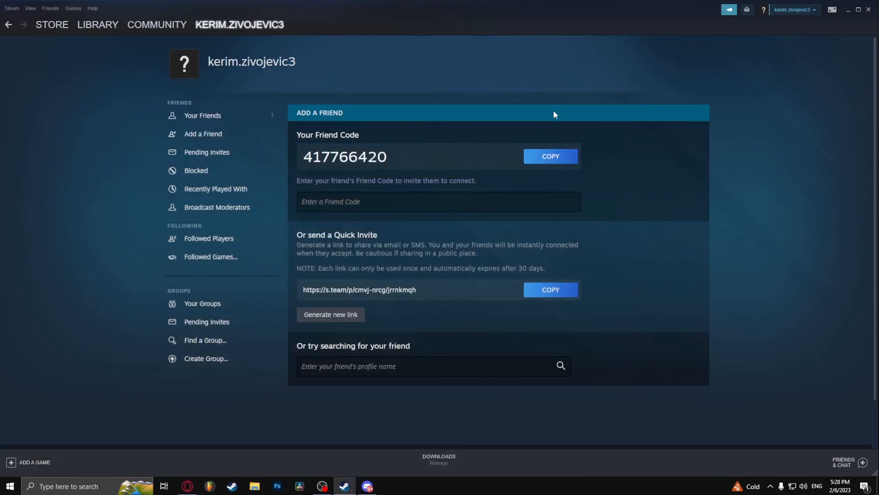
mouse_move(605, 88)
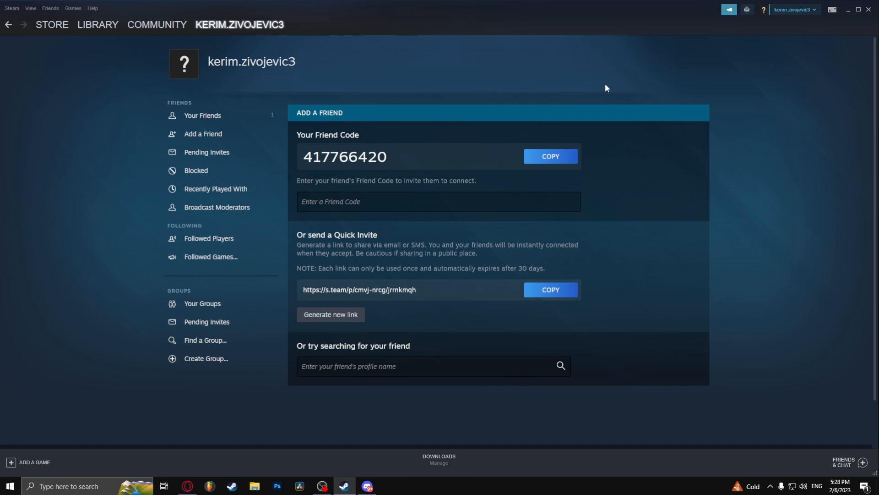